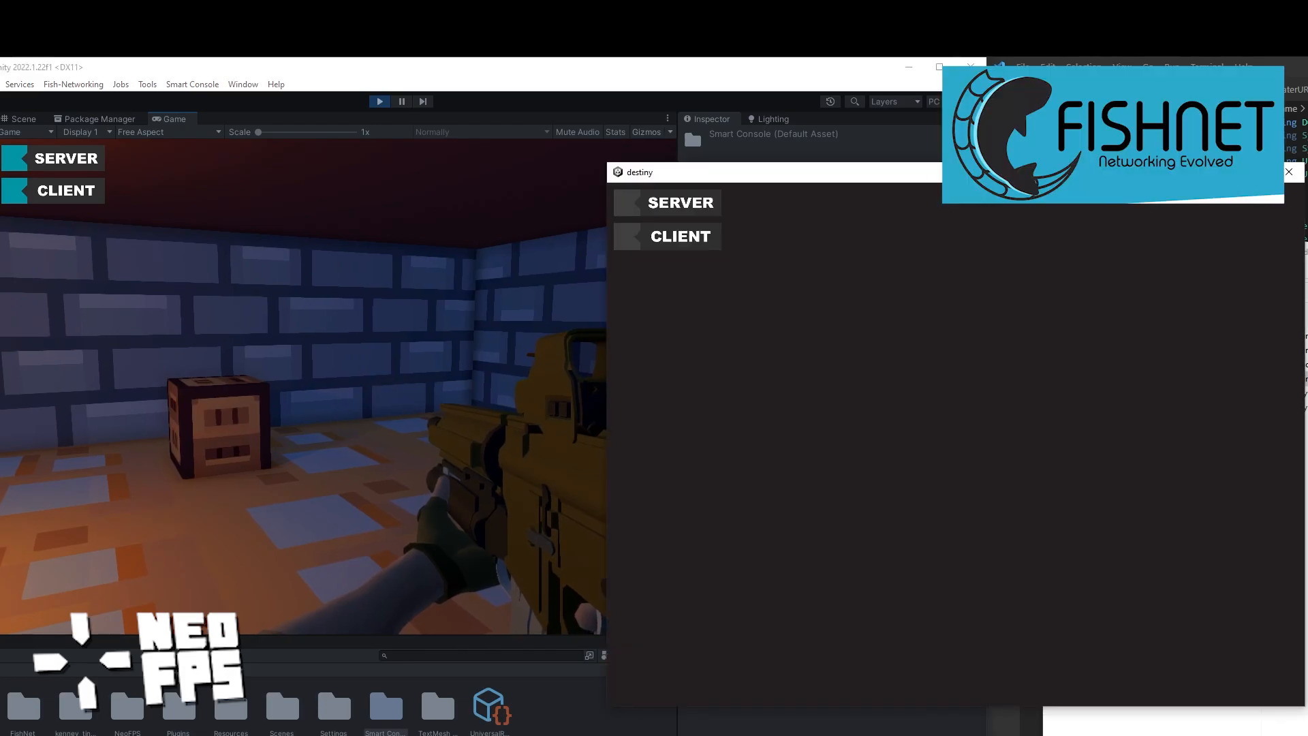
Start Play mode and walk the player from the stepped area down the corridor to the shaft
{"action": "left_click", "coordinate": [667, 236]}
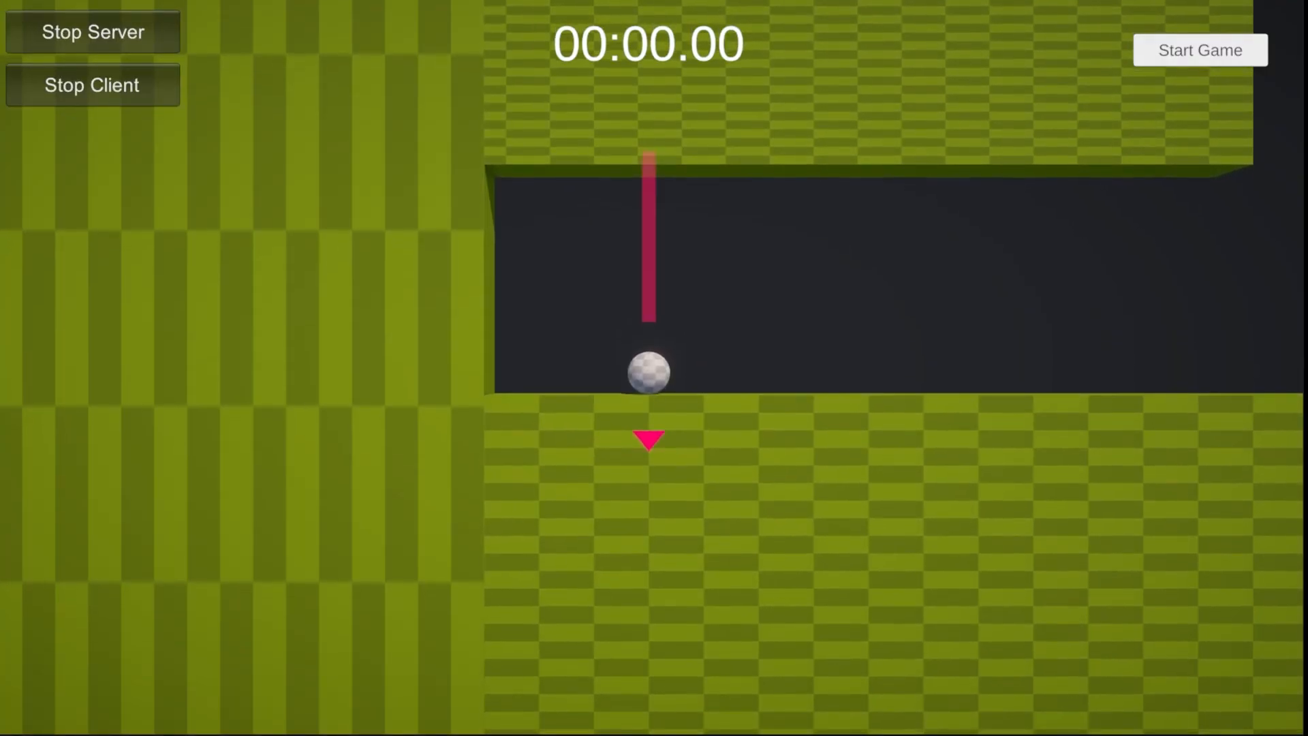
{"action": "left_click", "coordinate": [1199, 51]}
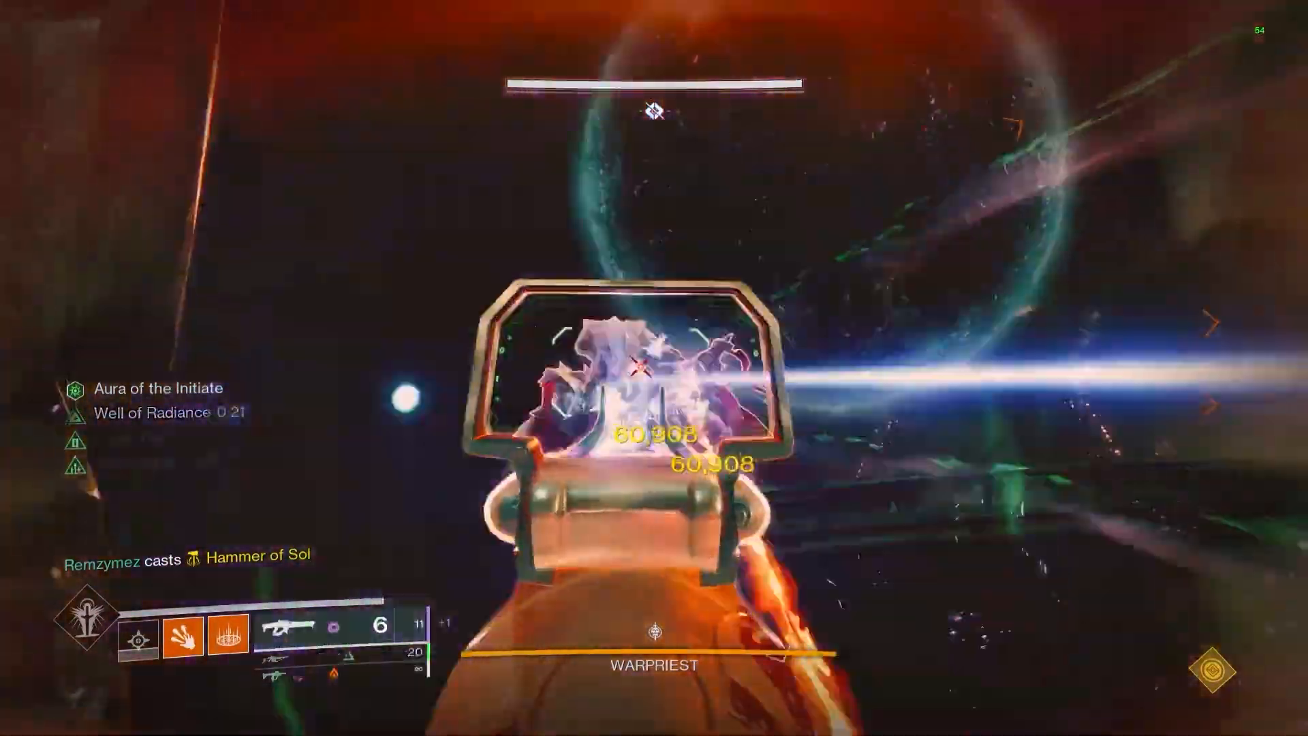
{"action": "left_click", "coordinate": [654, 368]}
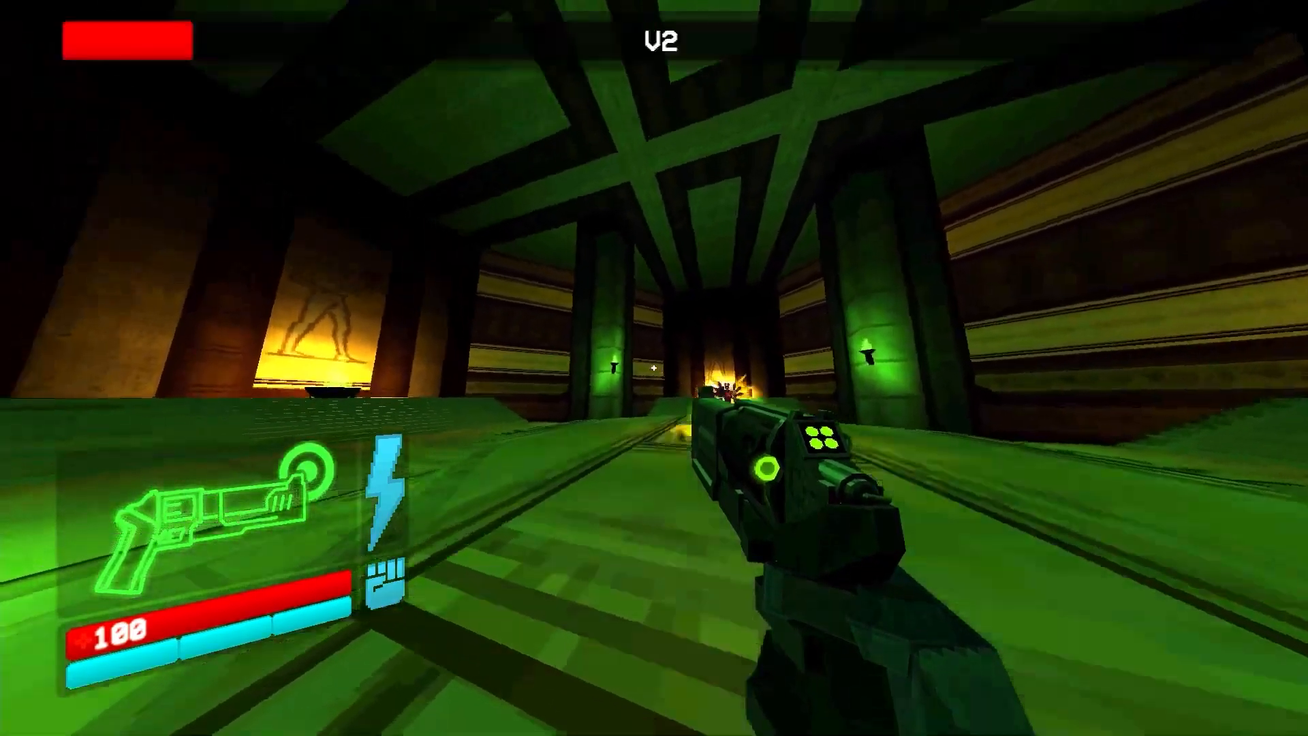
{"action": "left_click", "coordinate": [654, 368]}
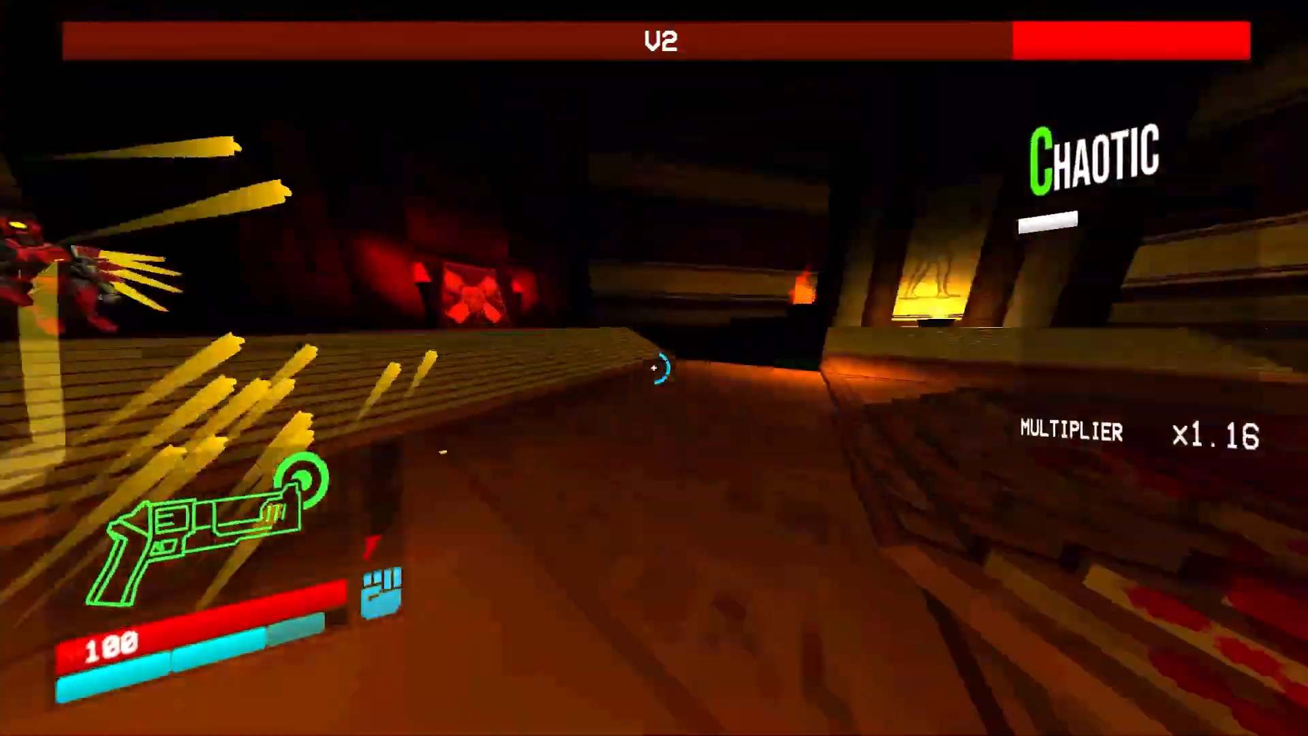
{"action": "left_click", "coordinate": [654, 368]}
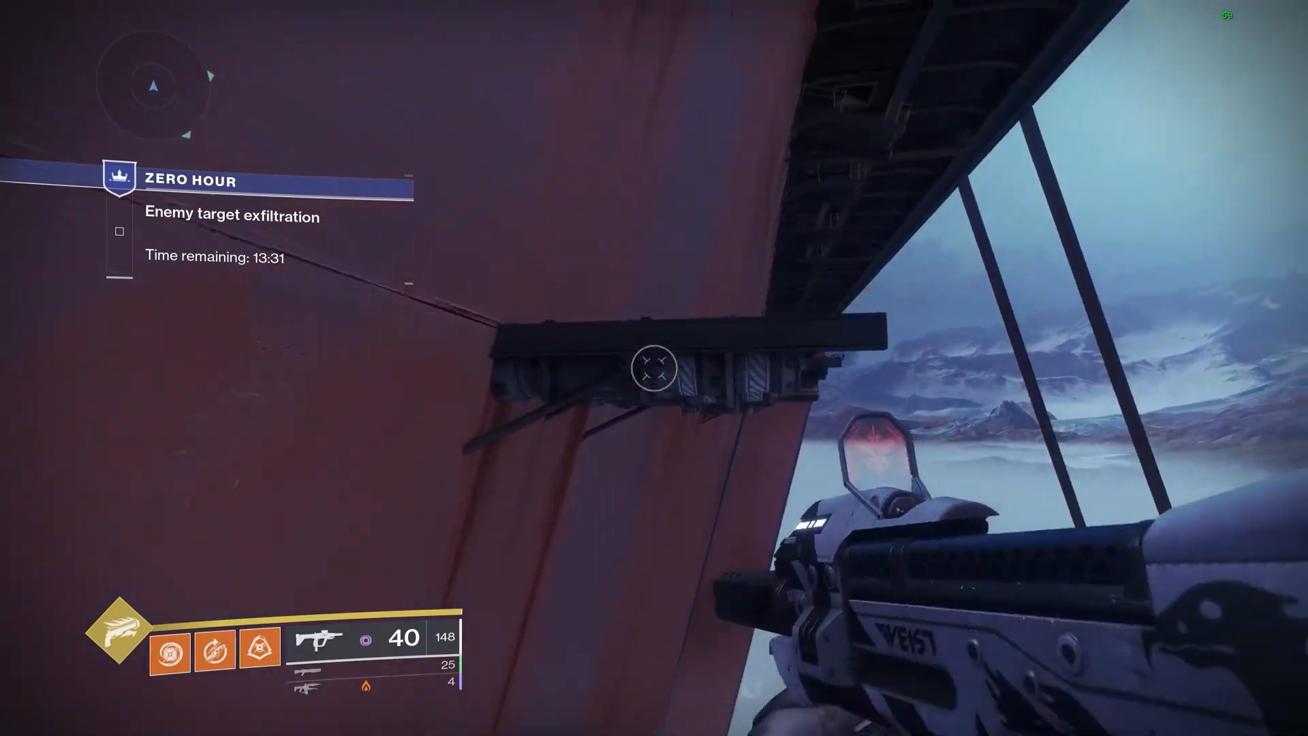
{"action": "mouse_move", "coordinate": [654, 368]}
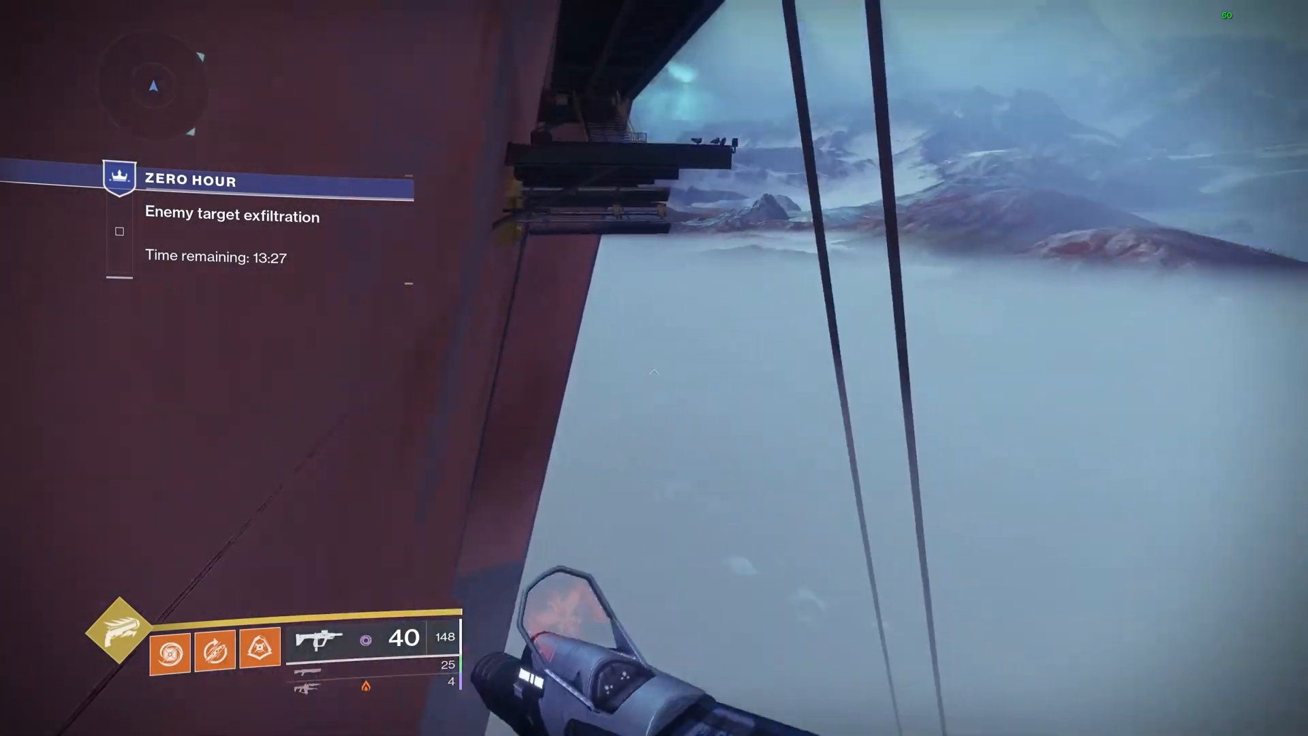
{"action": "mouse_move", "coordinate": [654, 368]}
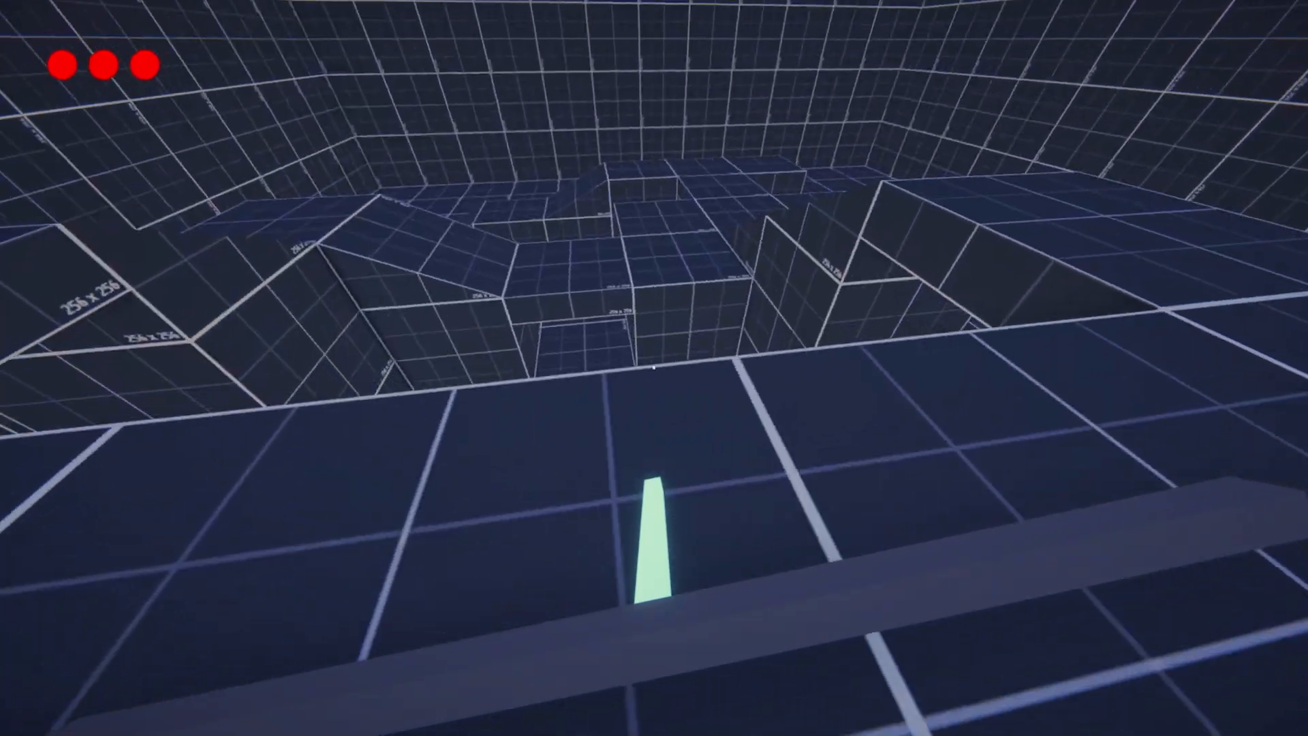
{"action": "mouse_move", "coordinate": [654, 368]}
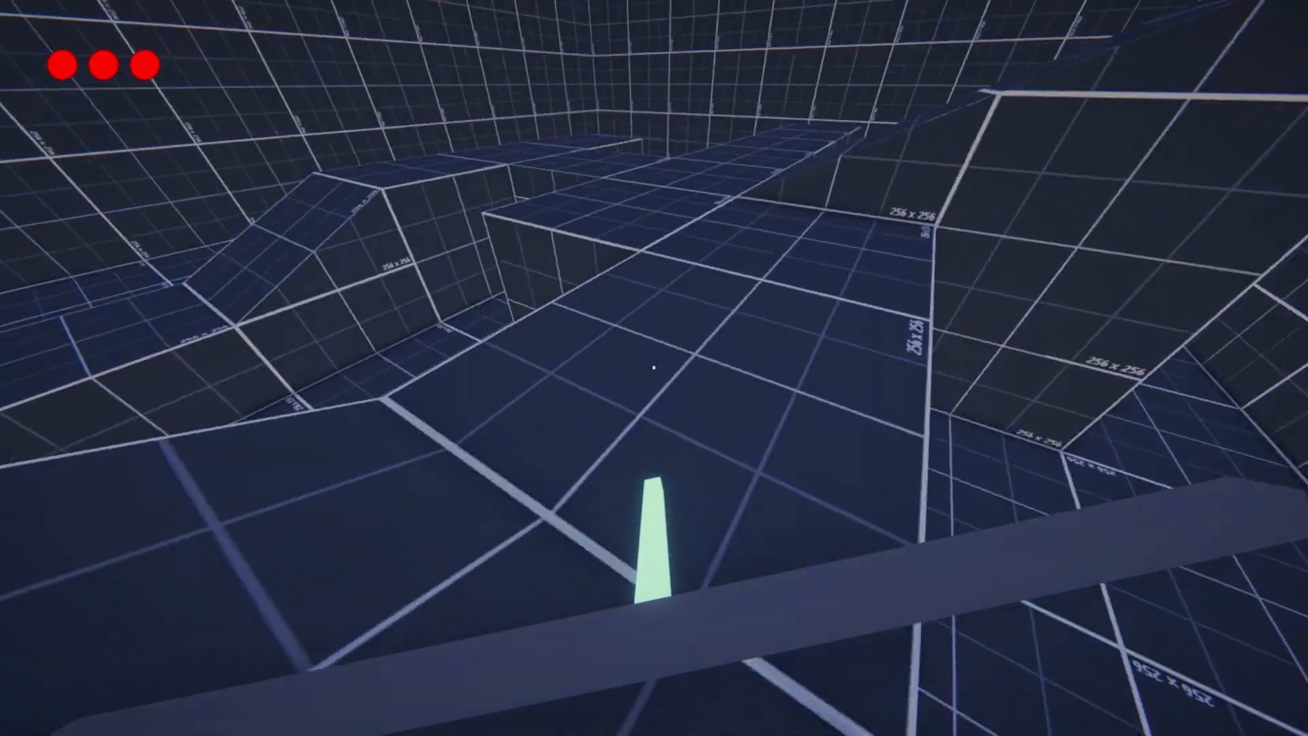
{"action": "mouse_move", "coordinate": [654, 368]}
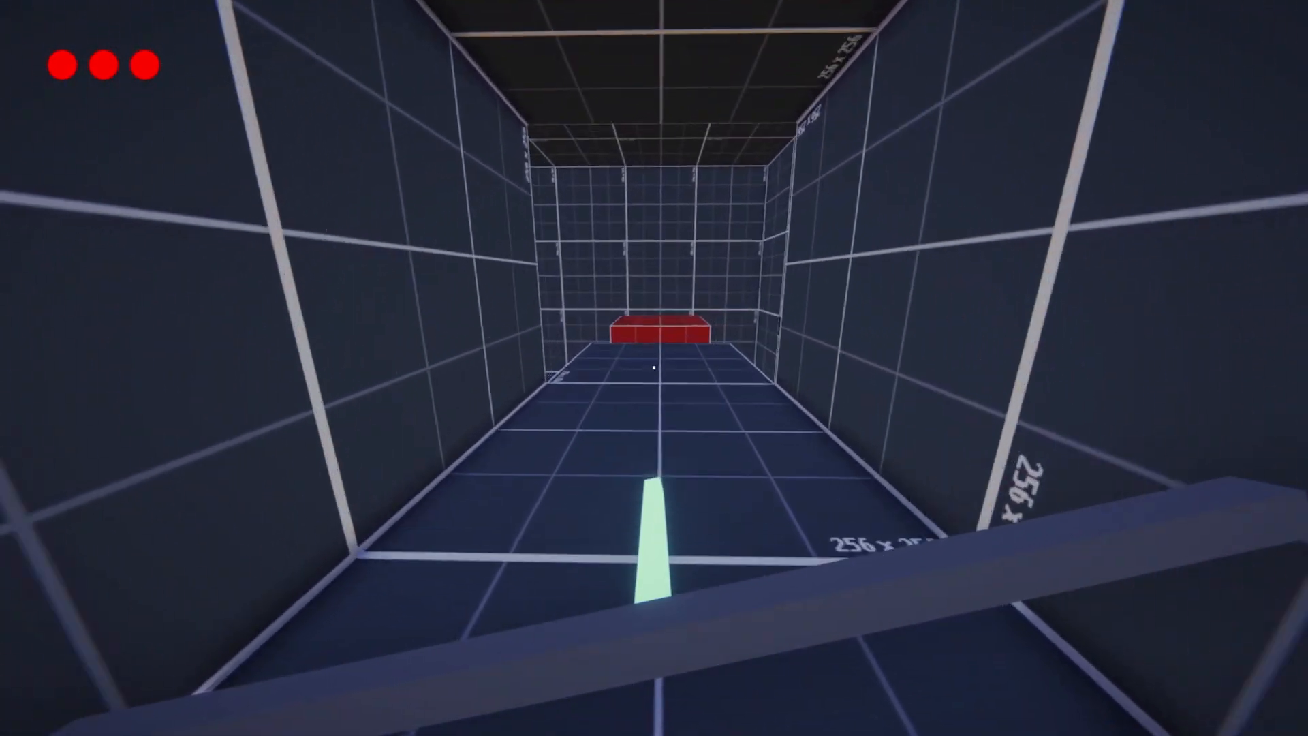
{"action": "mouse_move", "coordinate": [654, 368]}
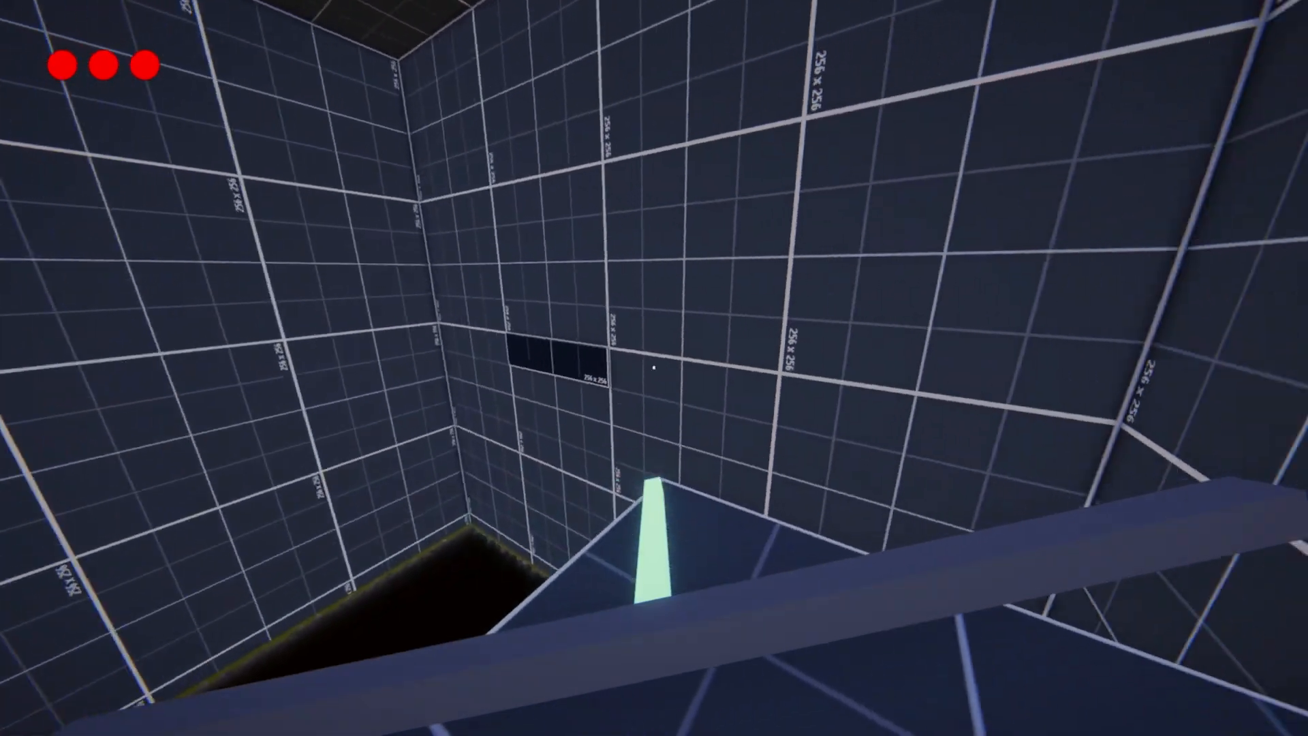